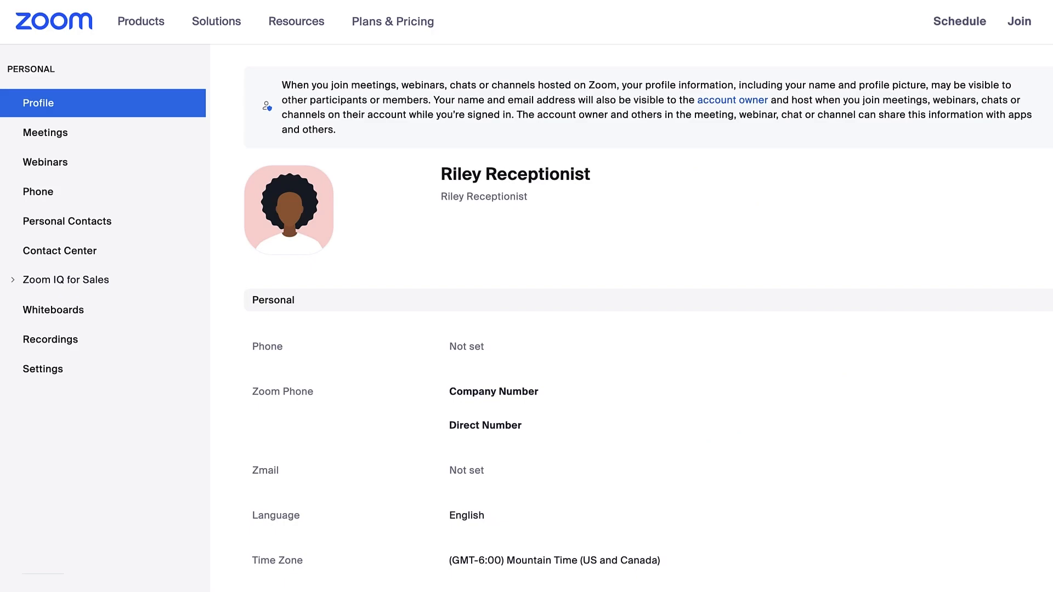
# - Open the account-level Meeting settings at the Security section showing Waiting Room
pyautogui.click(43, 369)
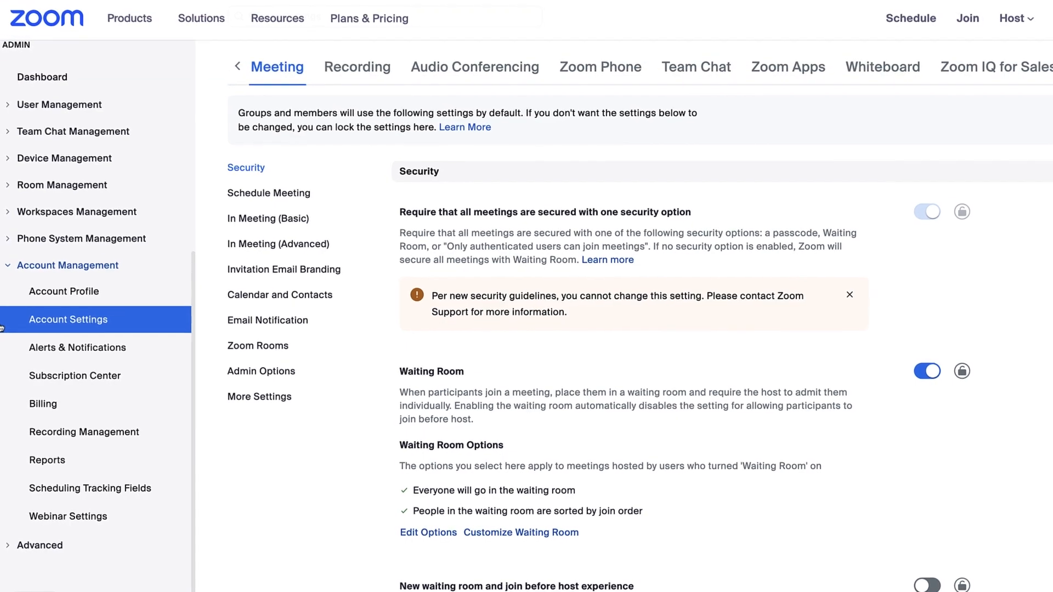
# - Scroll down and bring up the Waiting Room explainer showing it on and unlocked
pyautogui.scroll(-3)
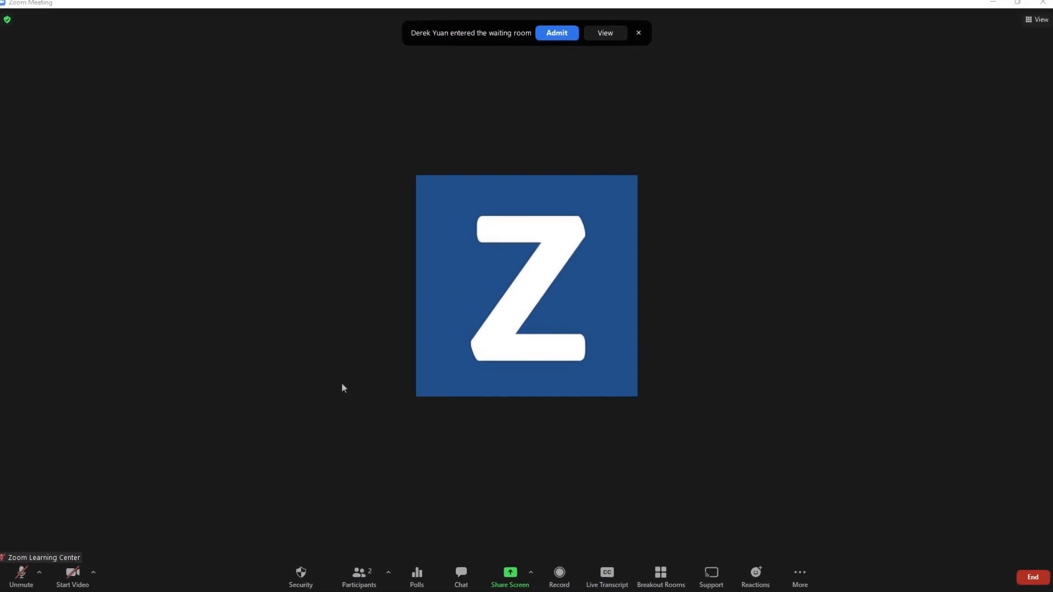
pyautogui.click(359, 576)
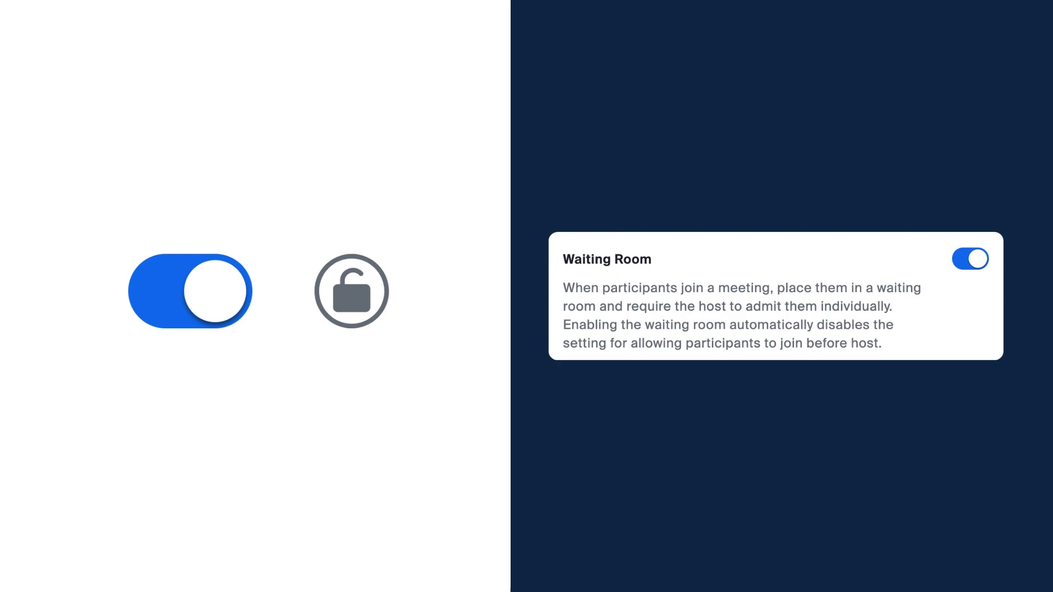
# - Lock the enabled Waiting Room setting so members cannot change it
pyautogui.click(969, 258)
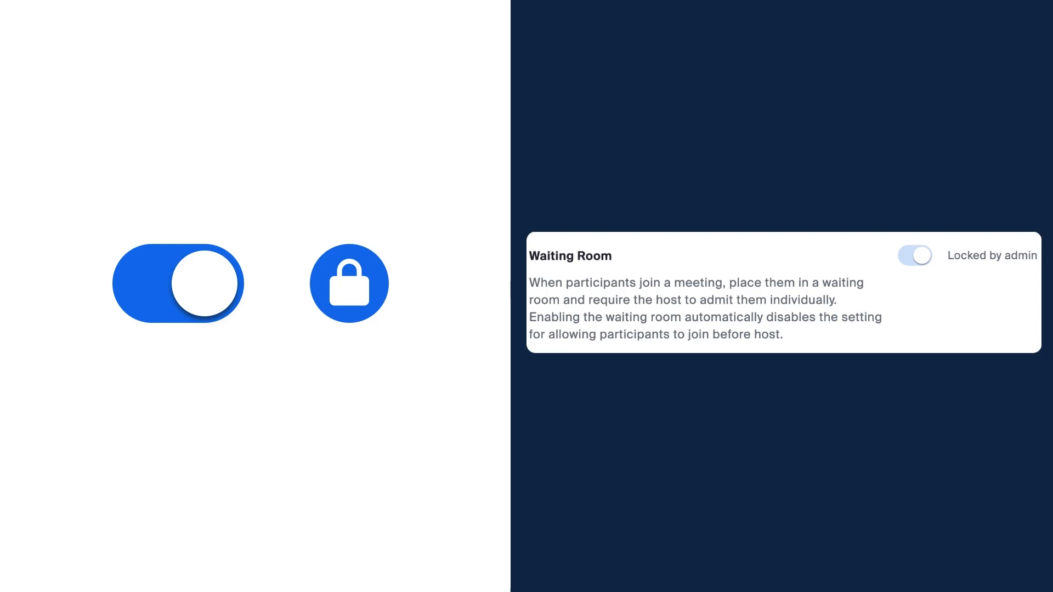
# - Switch the locked Waiting Room setting off, then unlock it
pyautogui.click(177, 283)
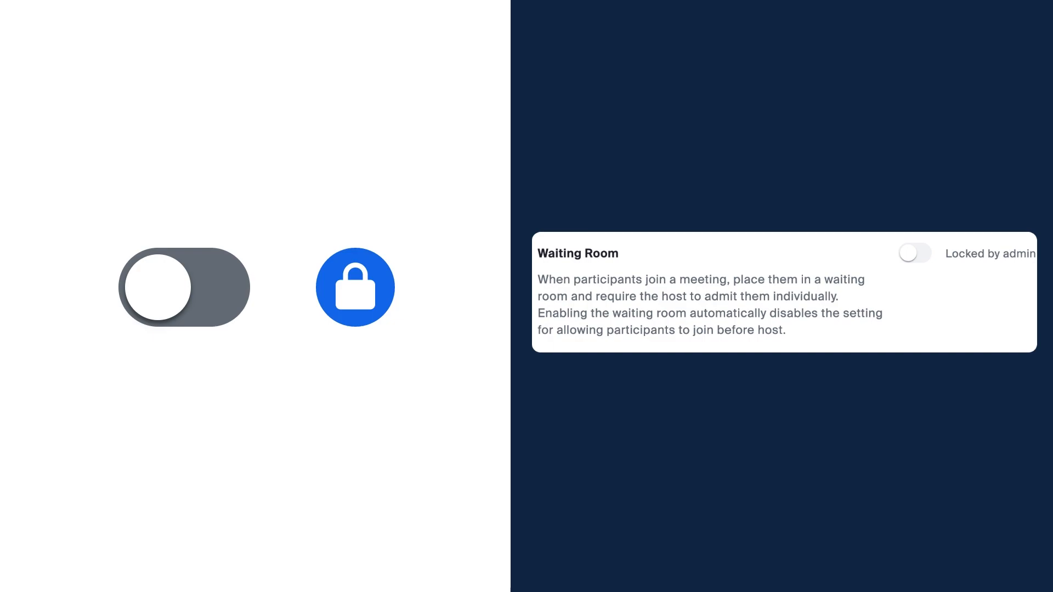
pyautogui.click(355, 287)
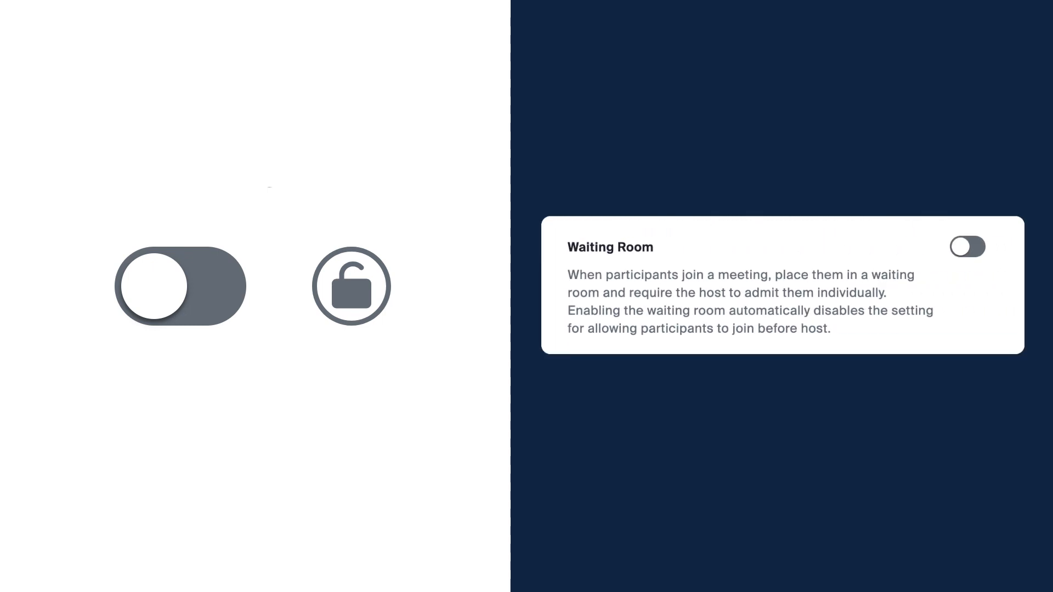
# - Toggle Waiting Room on and back off, then scroll through the Security settings
pyautogui.click(968, 248)
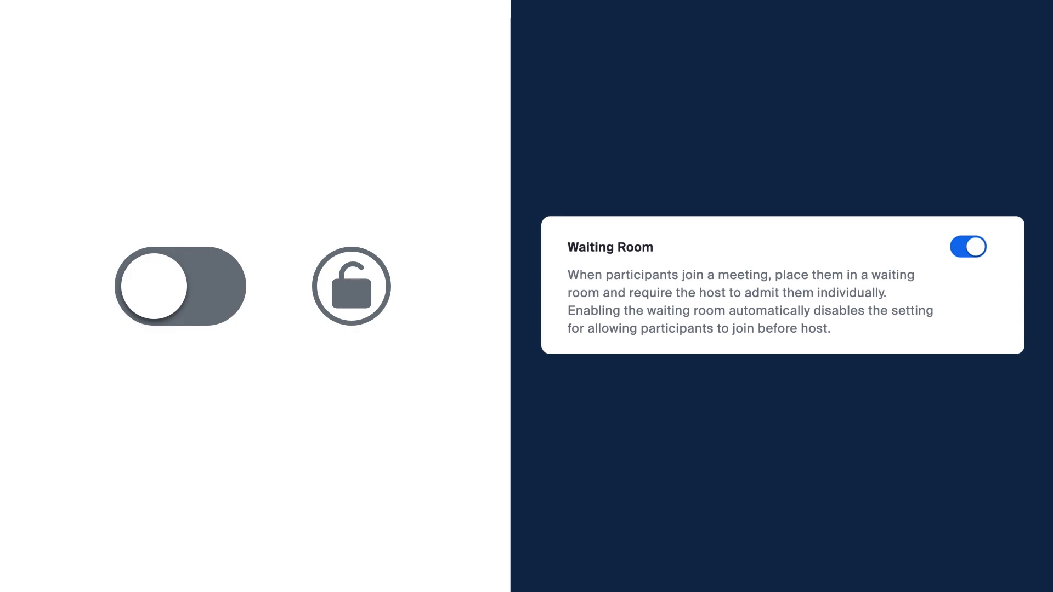
pyautogui.click(967, 246)
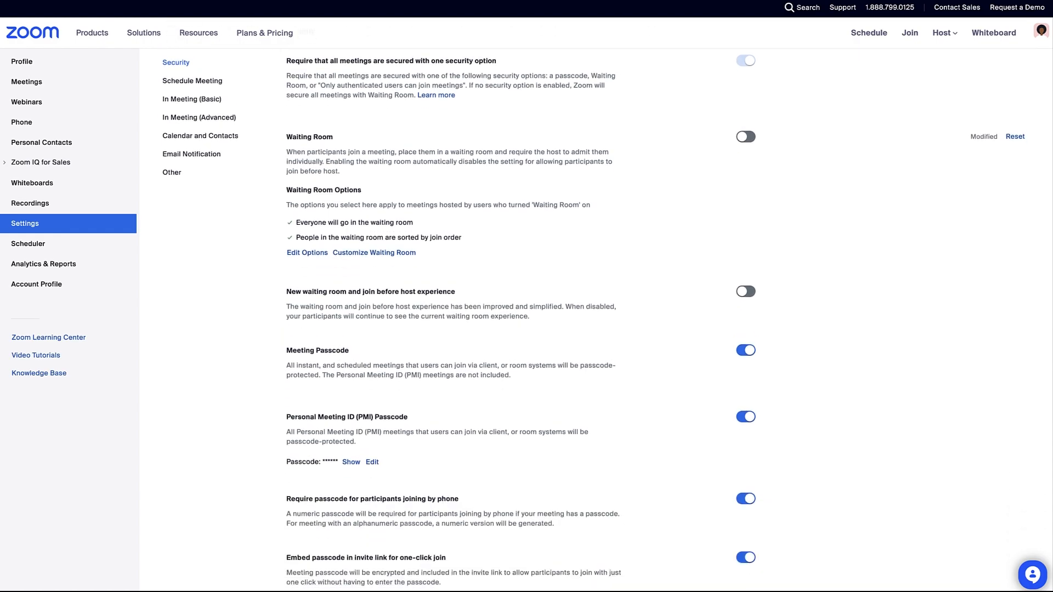
pyautogui.scroll(-3)
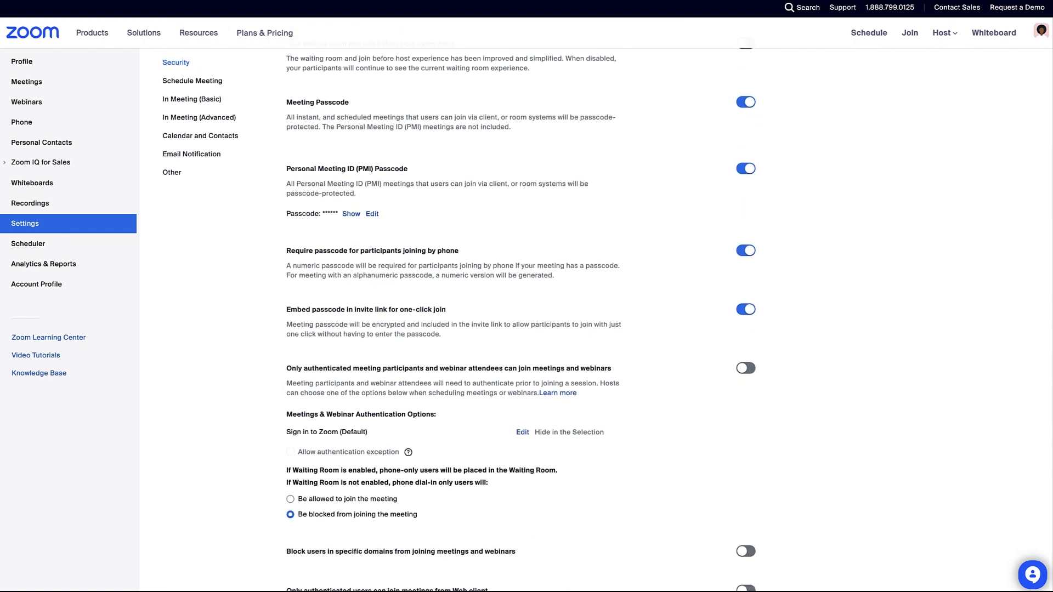